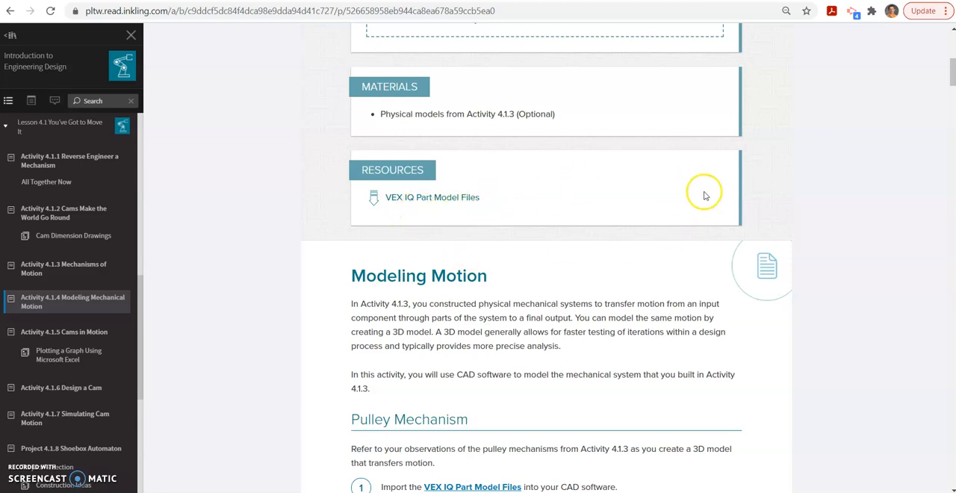
{"action": "mouse_move", "coordinate": [914, 95]}
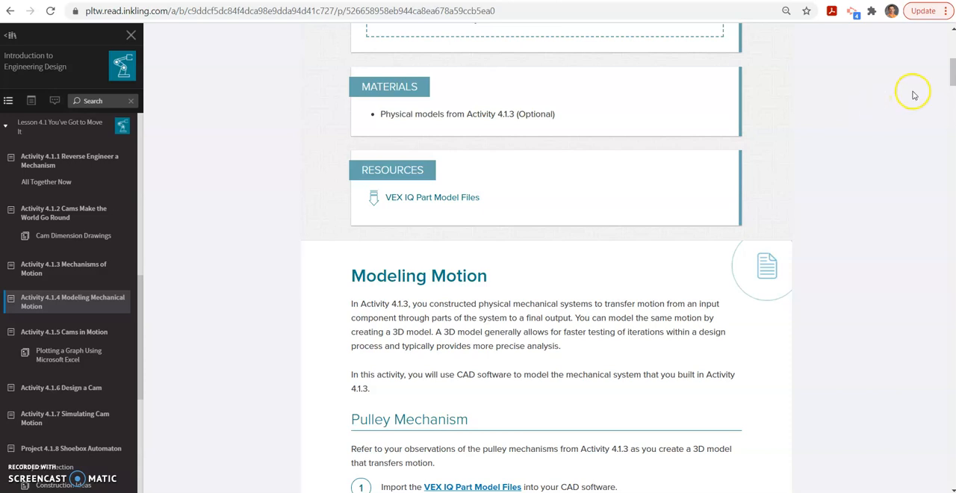
{"action": "mouse_move", "coordinate": [952, 82]}
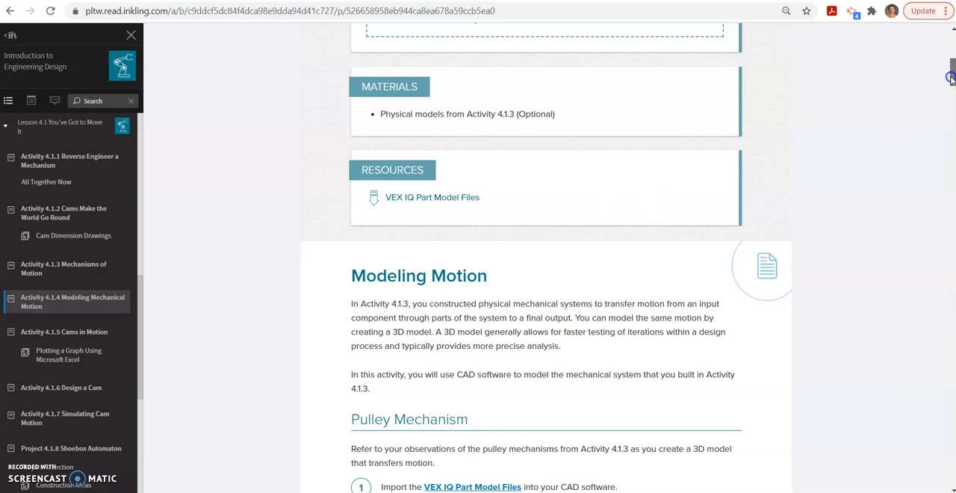
Scroll the course page and follow the VEX IQ Part Model Files link.
{"action": "scroll", "scroll_direction": "up", "scroll_amount": 3}
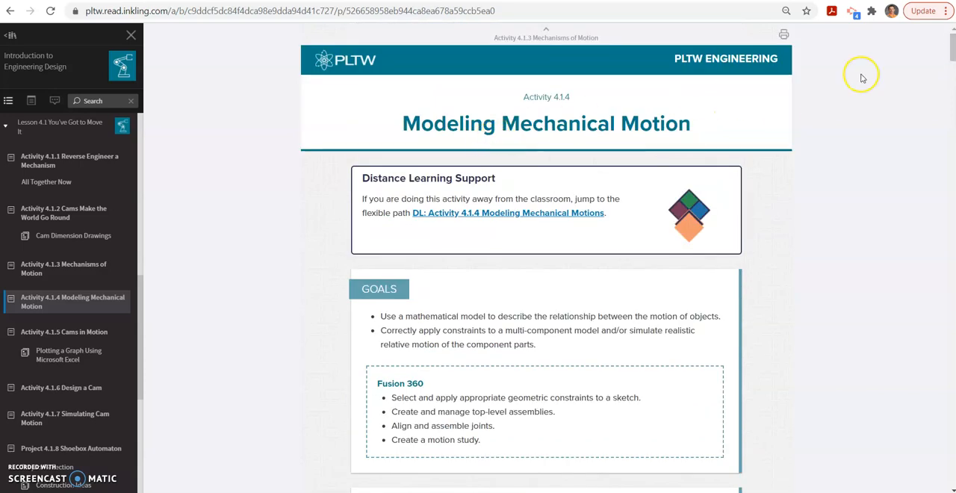
{"action": "scroll", "scroll_direction": "down", "scroll_amount": 3}
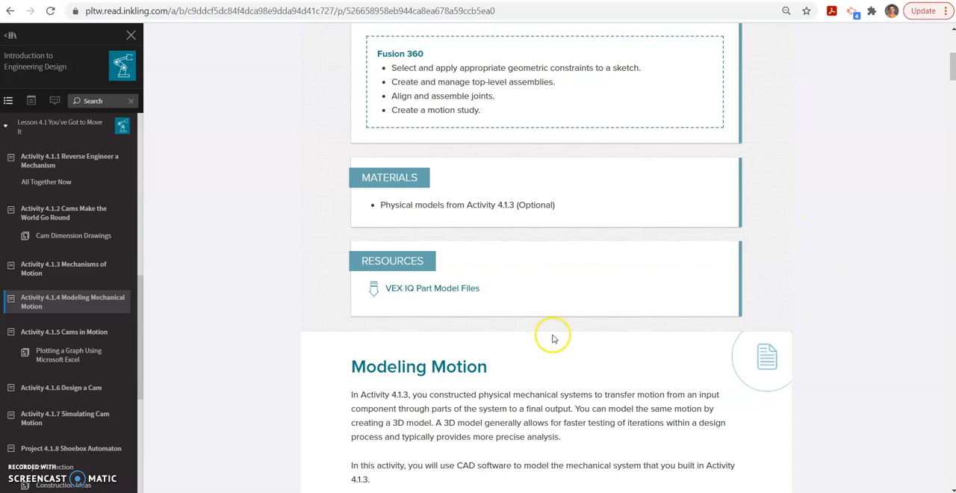
{"action": "mouse_move", "coordinate": [467, 403]}
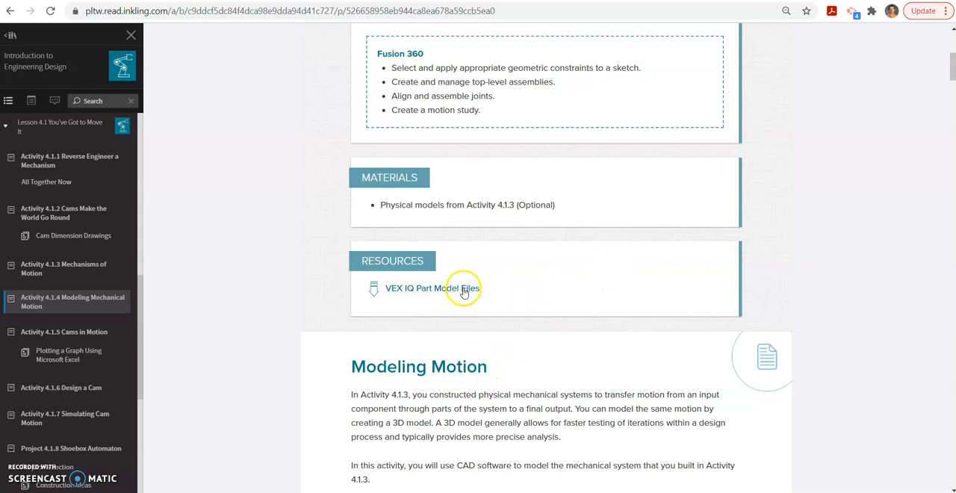
{"action": "left_click", "coordinate": [423, 288]}
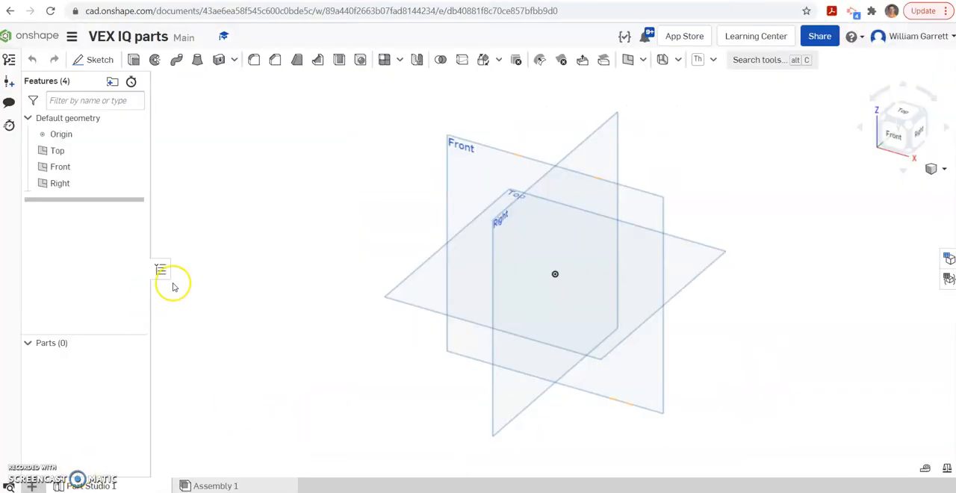
{"action": "mouse_move", "coordinate": [149, 473]}
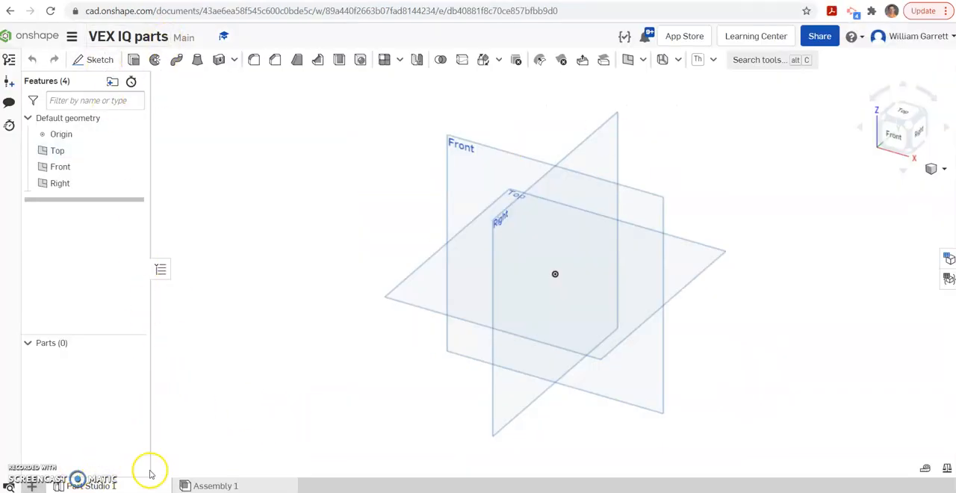
{"action": "mouse_move", "coordinate": [69, 456]}
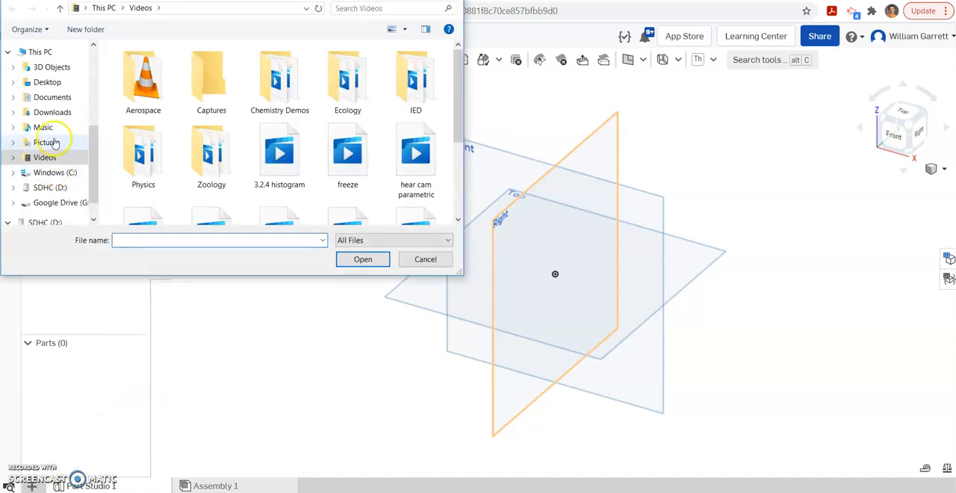
Extract the ied_414_VEXIQ_PartFiles (2) zip in Downloads into its own folder.
{"action": "left_click", "coordinate": [52, 111]}
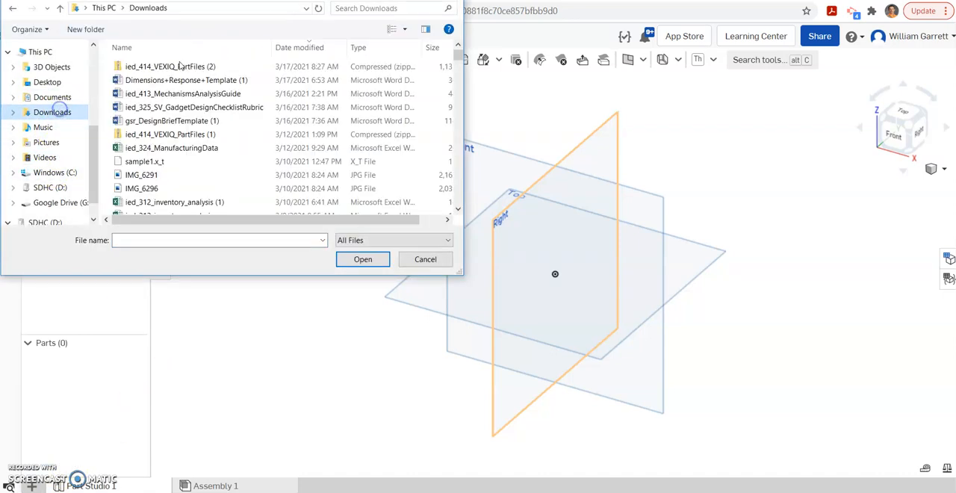
{"action": "left_click", "coordinate": [170, 67]}
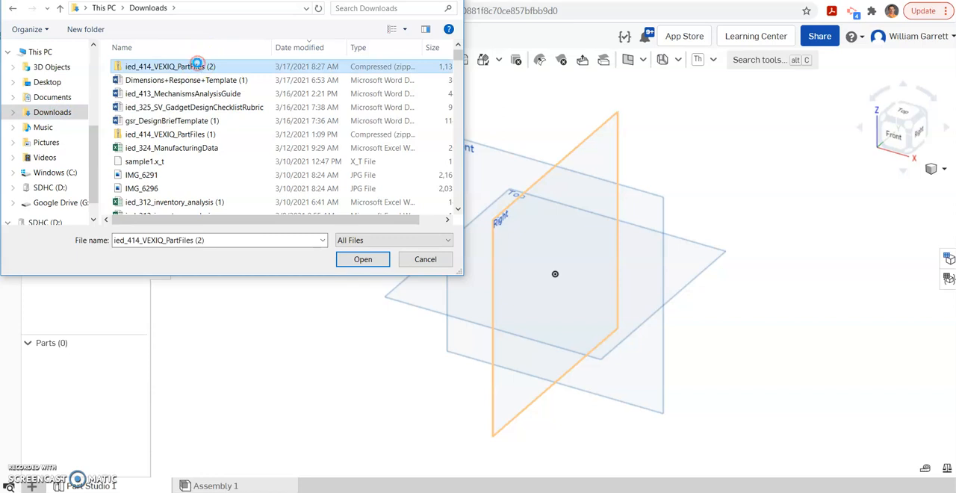
{"action": "right_click", "coordinate": [165, 67]}
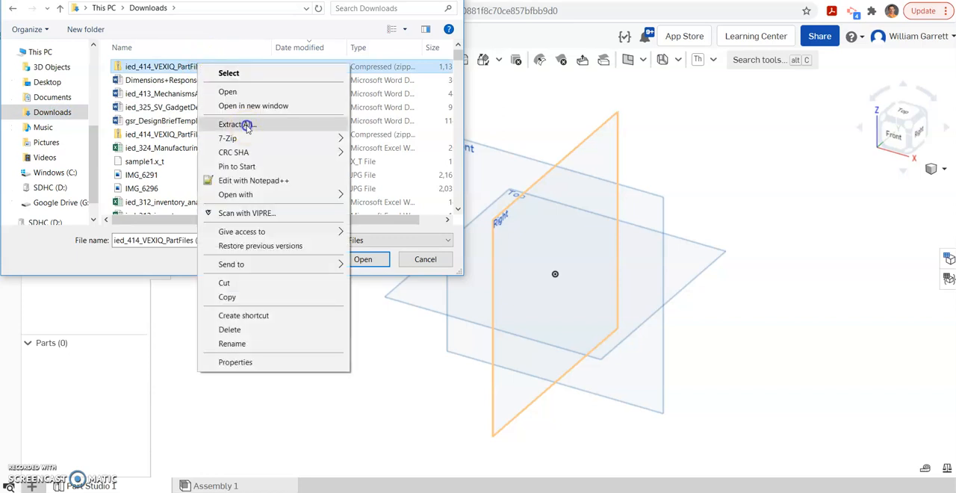
{"action": "left_click", "coordinate": [236, 124]}
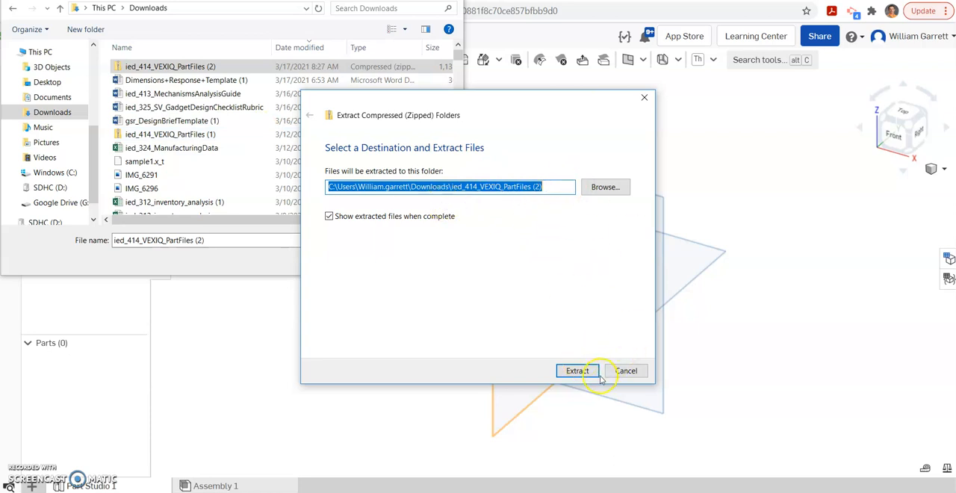
{"action": "left_click", "coordinate": [576, 370]}
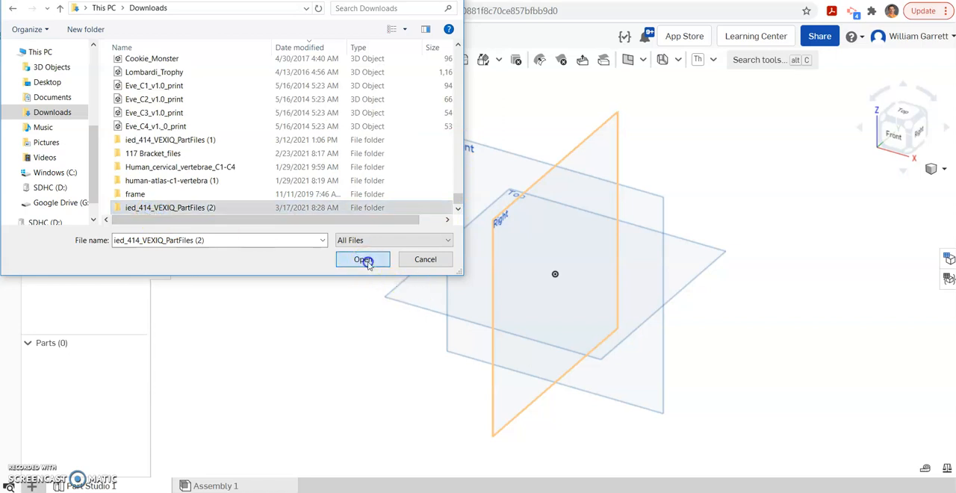
Select every STEP file from the 1x8 Beam through the Worm Gear and submit them.
{"action": "double_click", "coordinate": [170, 208]}
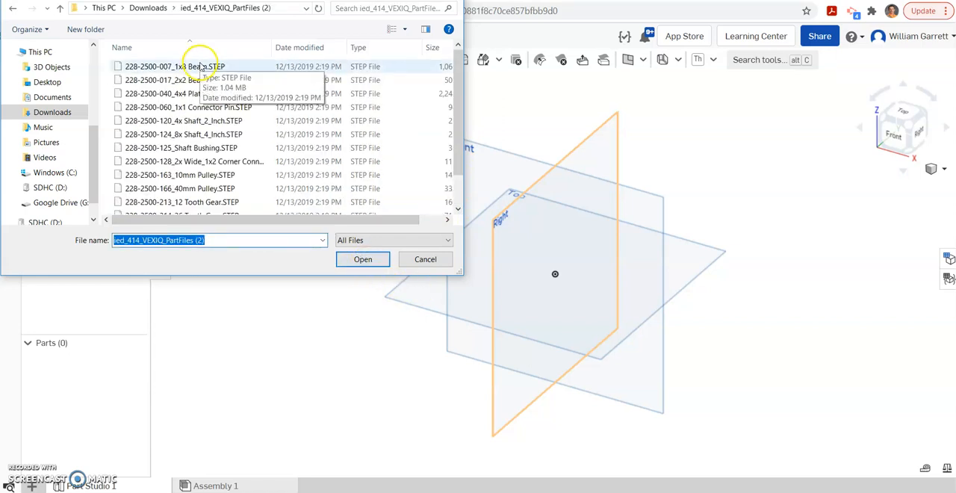
{"action": "left_click", "coordinate": [174, 66]}
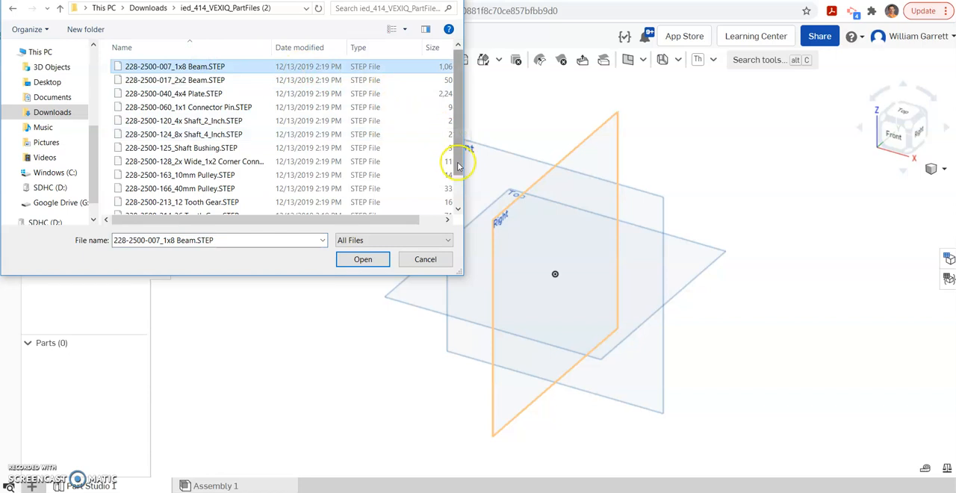
{"action": "scroll", "scroll_direction": "down", "scroll_amount": 3}
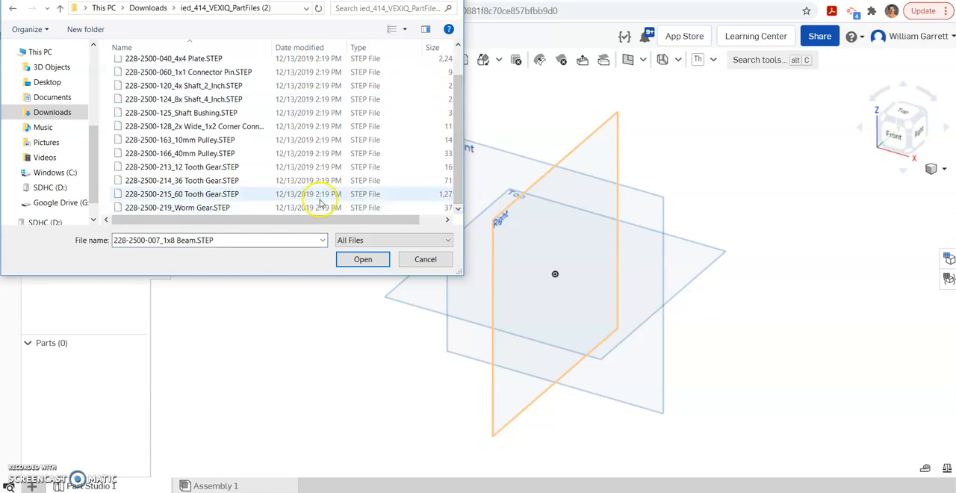
{"action": "left_click", "coordinate": [177, 207]}
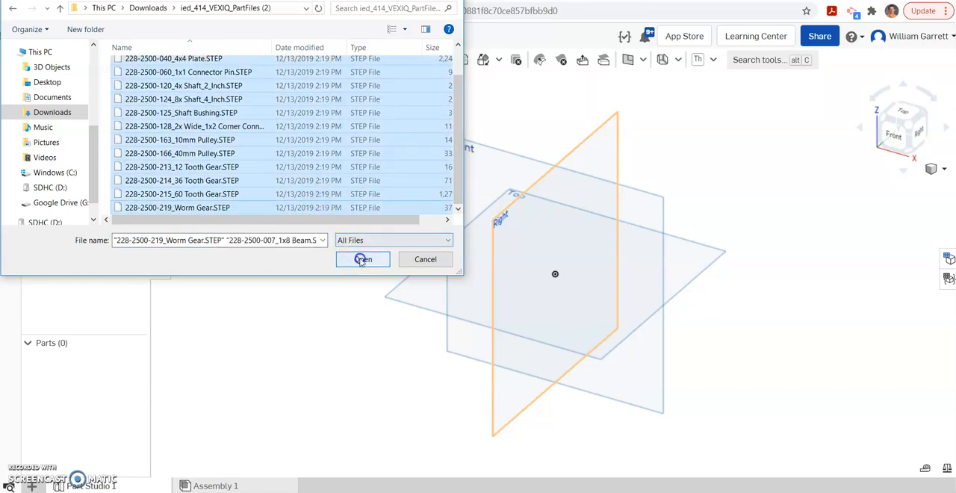
{"action": "left_click", "coordinate": [362, 259]}
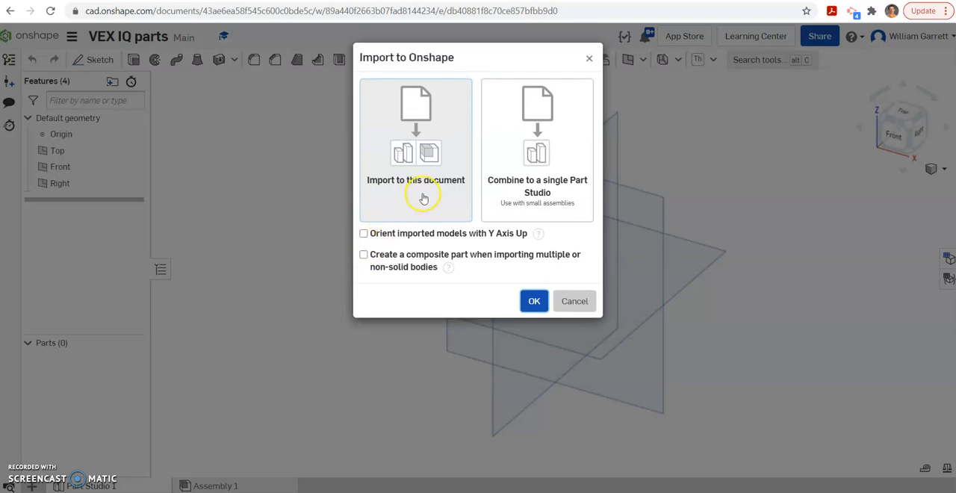
{"action": "mouse_move", "coordinate": [435, 200]}
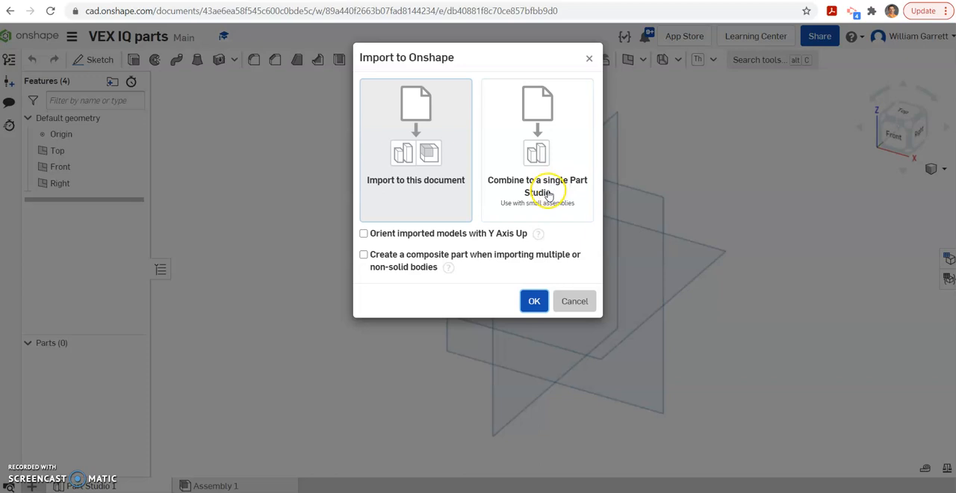
{"action": "mouse_move", "coordinate": [545, 207]}
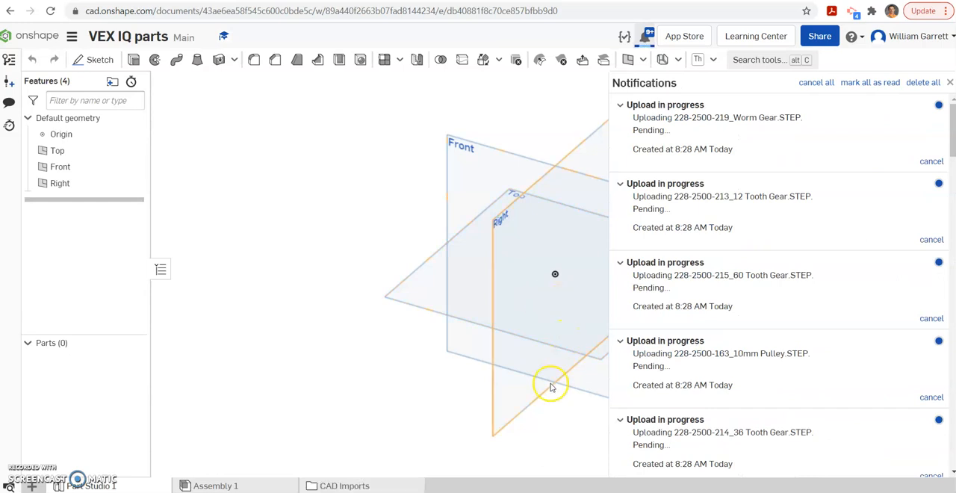
{"action": "mouse_move", "coordinate": [521, 396]}
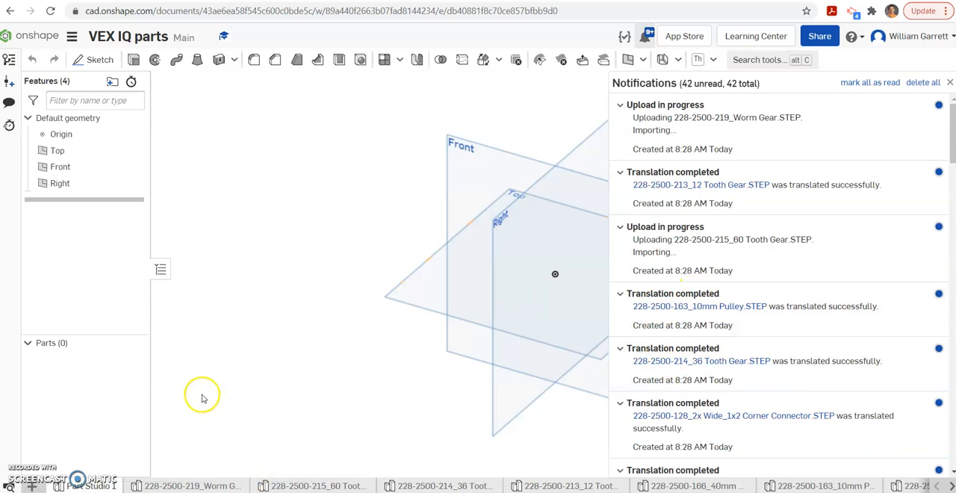
{"action": "mouse_move", "coordinate": [189, 439]}
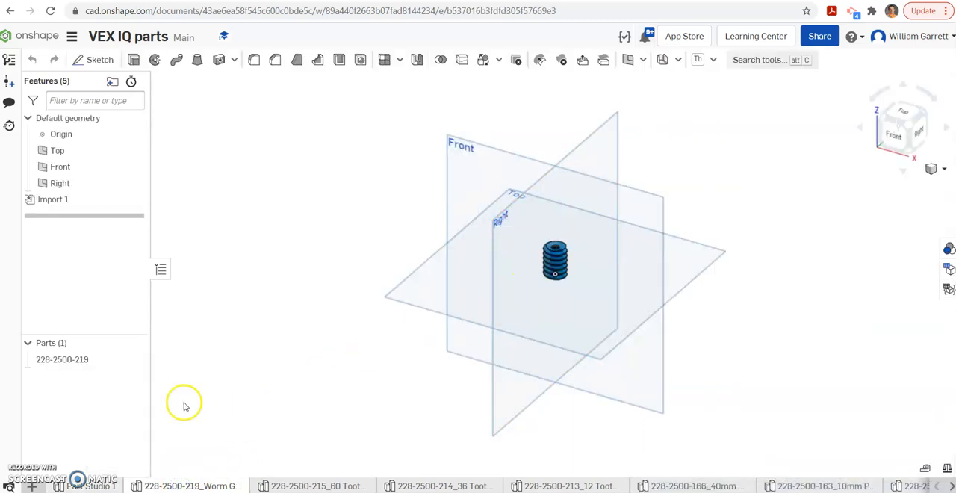
{"action": "right_click", "coordinate": [62, 359]}
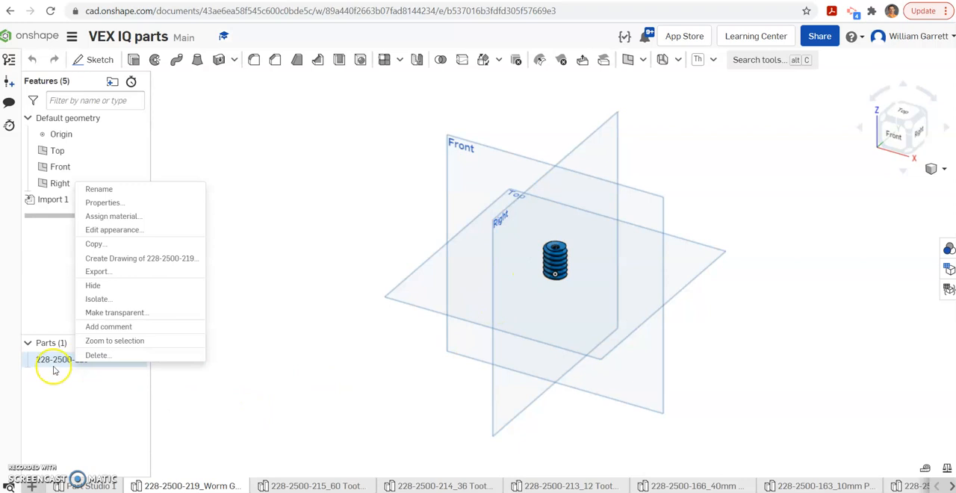
{"action": "mouse_move", "coordinate": [69, 369]}
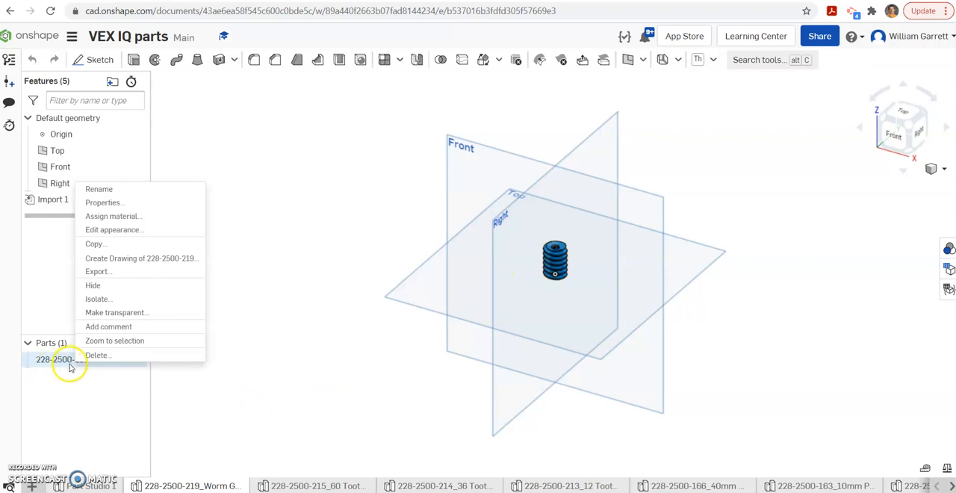
{"action": "mouse_move", "coordinate": [116, 203]}
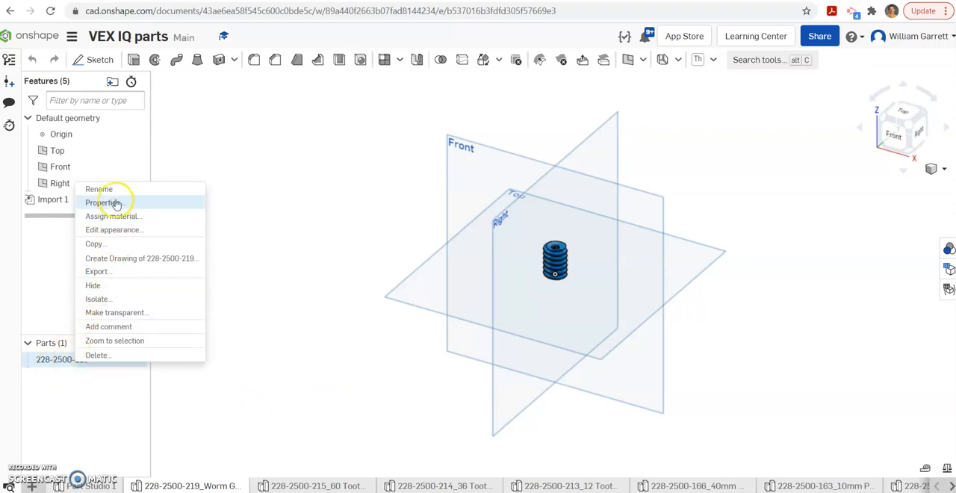
{"action": "left_click", "coordinate": [99, 188]}
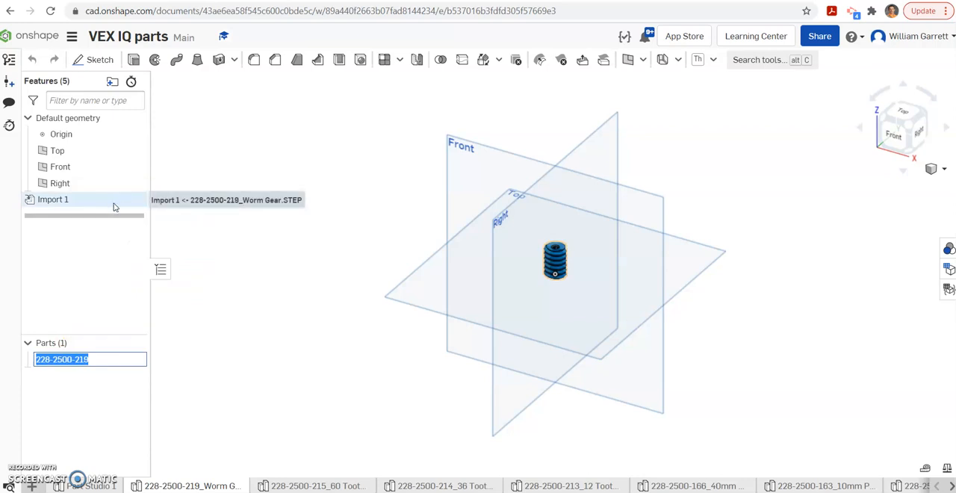
{"action": "type", "text": "Worm Ga"}
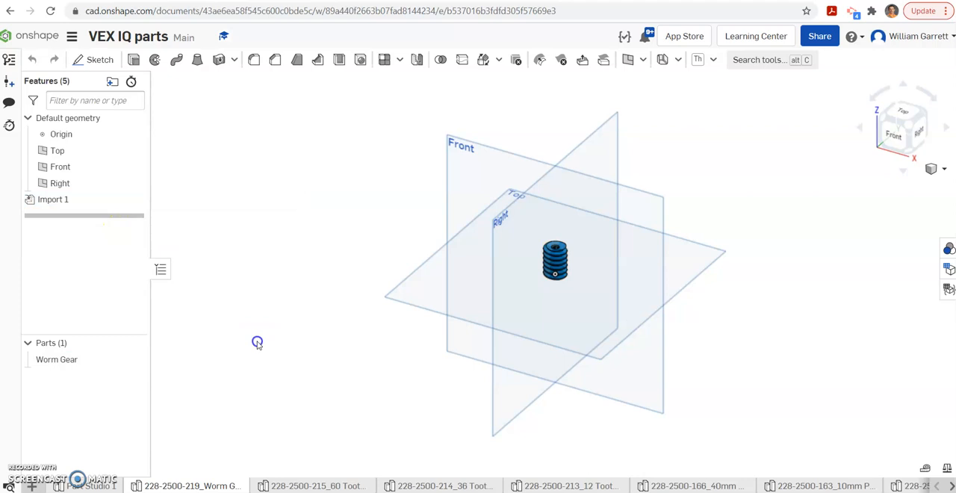
{"action": "right_click", "coordinate": [56, 359]}
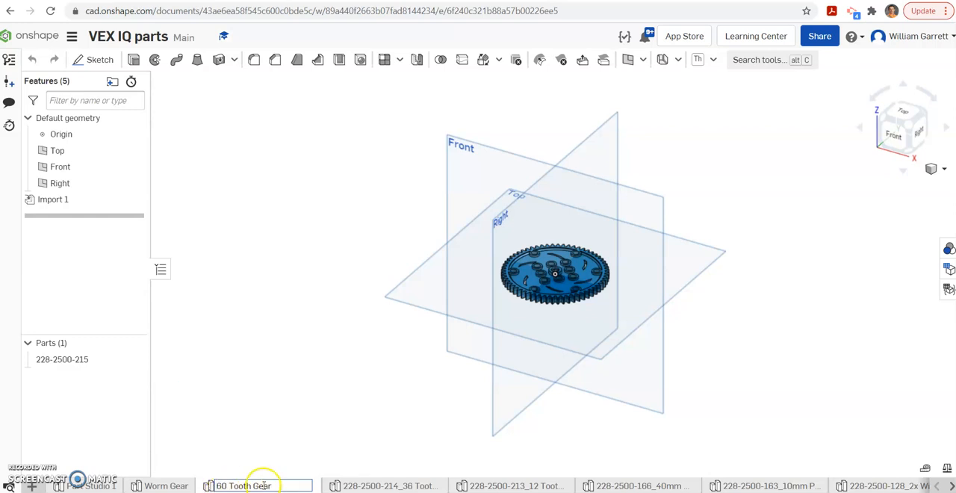
Rename the 60-tooth gear's part in the Parts list to '60 tooth gear'.
{"action": "left_click", "coordinate": [62, 360]}
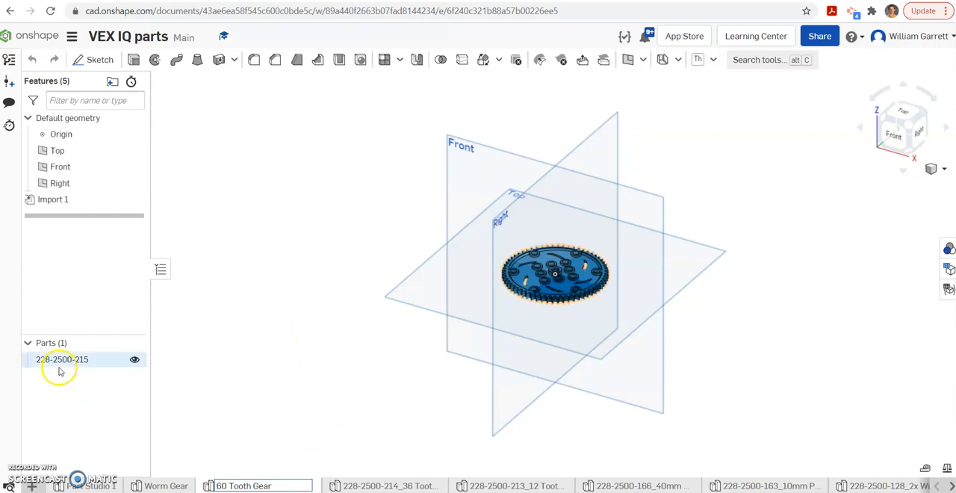
{"action": "right_click", "coordinate": [62, 359]}
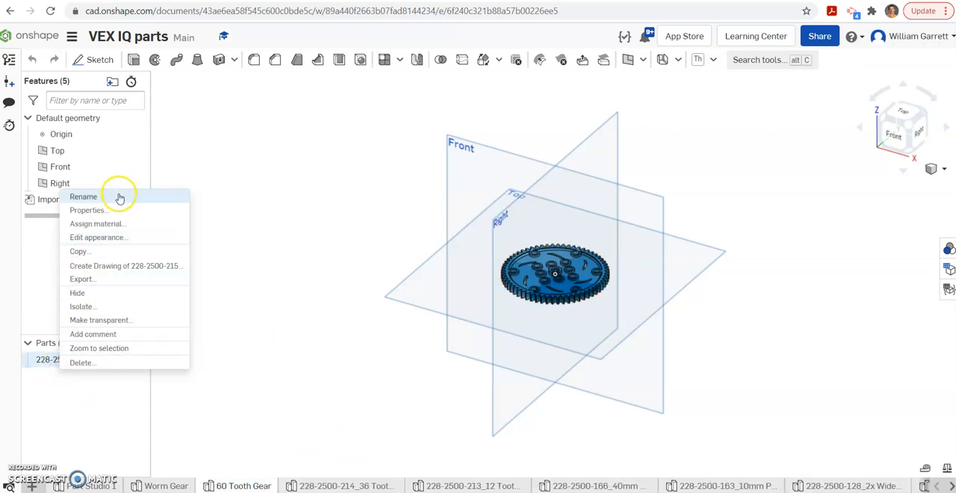
{"action": "left_click", "coordinate": [83, 195]}
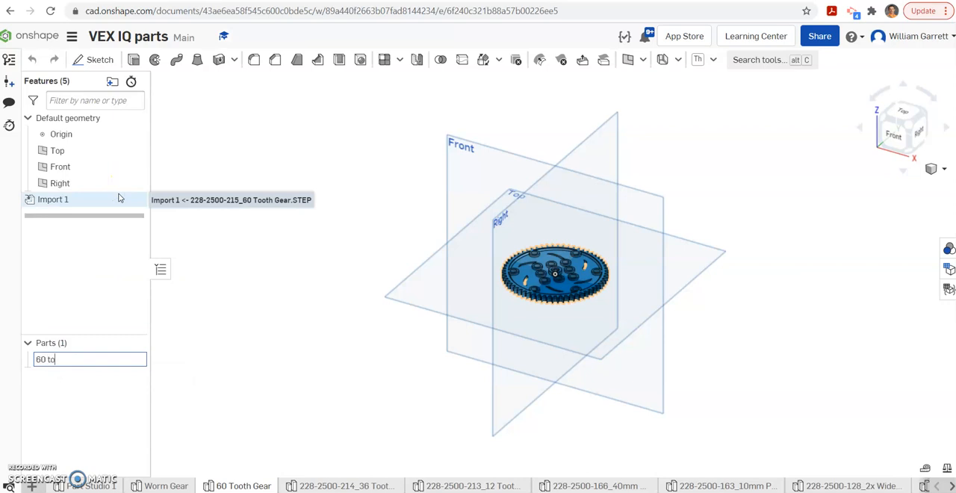
{"action": "type", "text": "oth gear"}
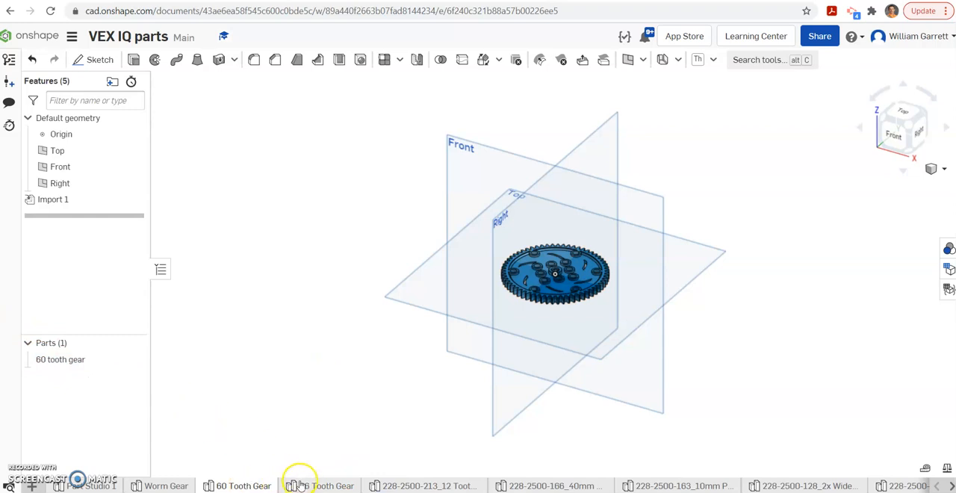
Rename the 36-tooth gear's part to '36 tooth gear'.
{"action": "right_click", "coordinate": [60, 360]}
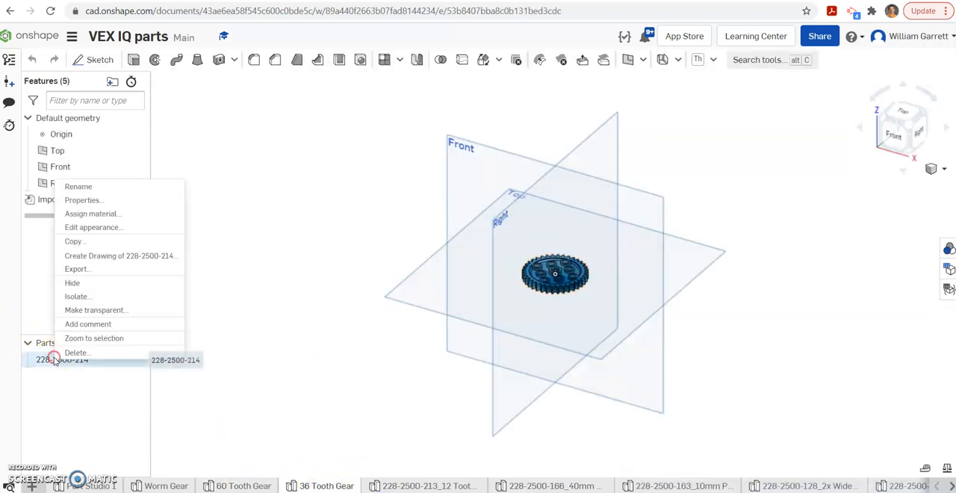
{"action": "mouse_move", "coordinate": [90, 187]}
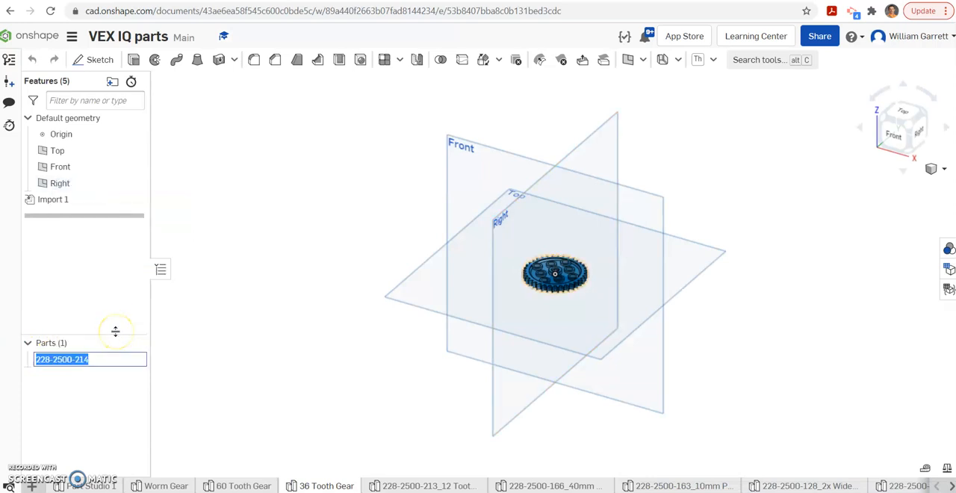
{"action": "type", "text": "36 t"}
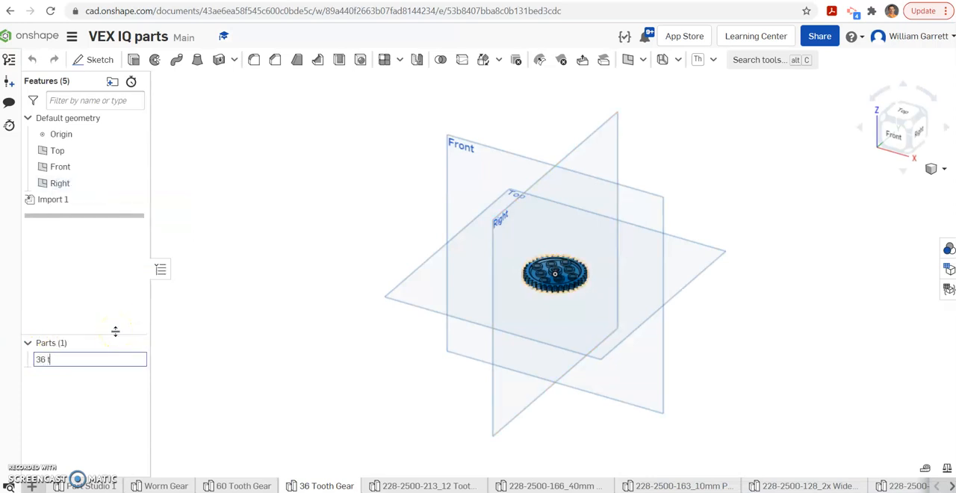
{"action": "type", "text": "ooth gear"}
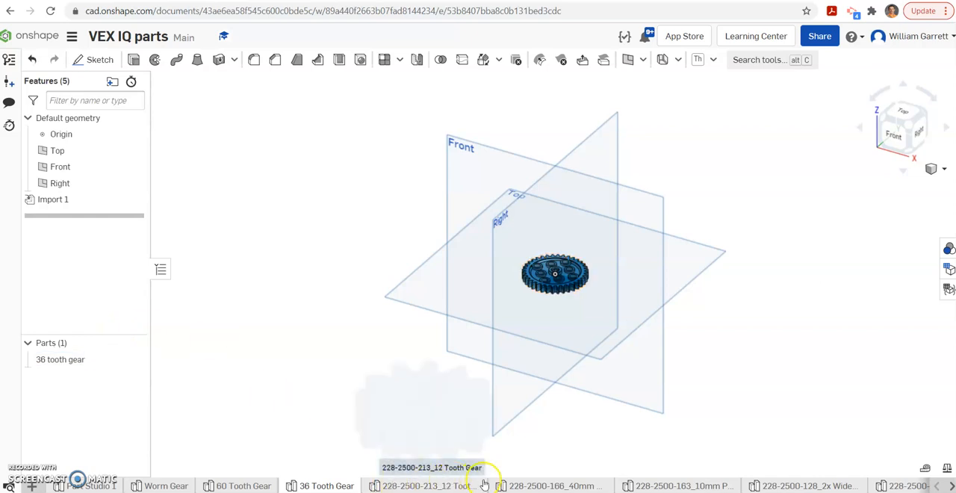
{"action": "mouse_move", "coordinate": [198, 454]}
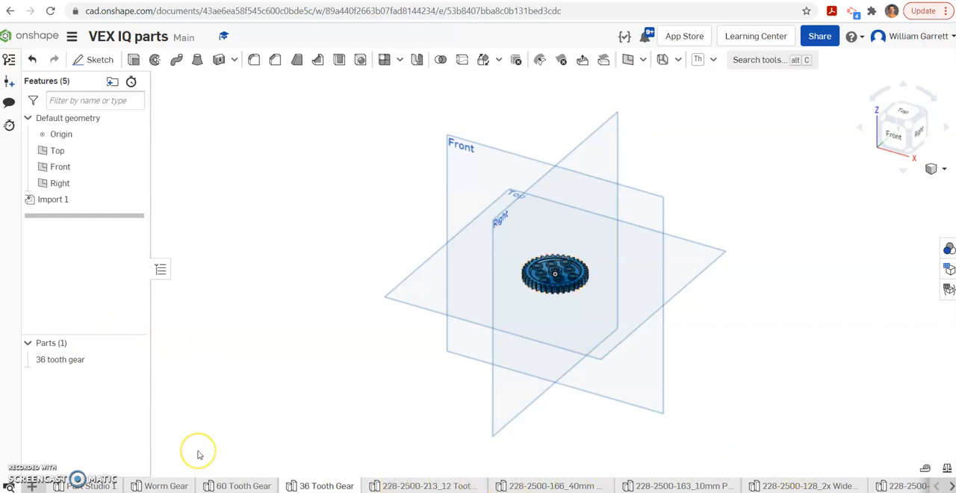